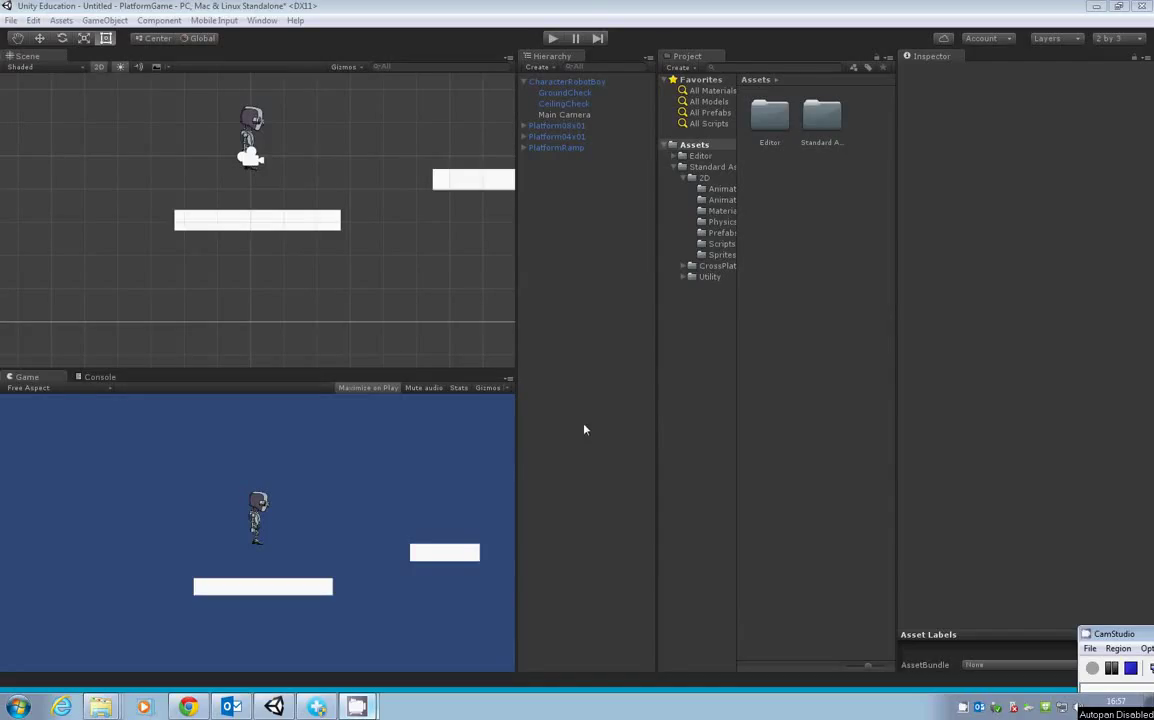
mouse_move(670, 410)
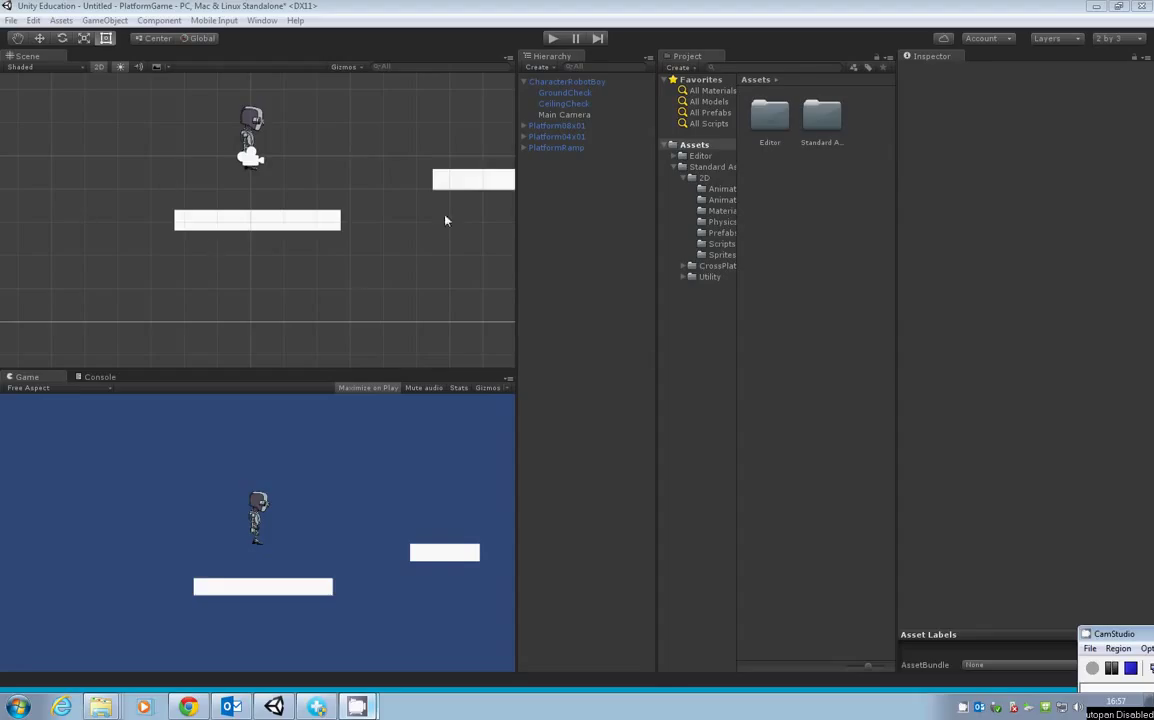
mouse_move(832, 198)
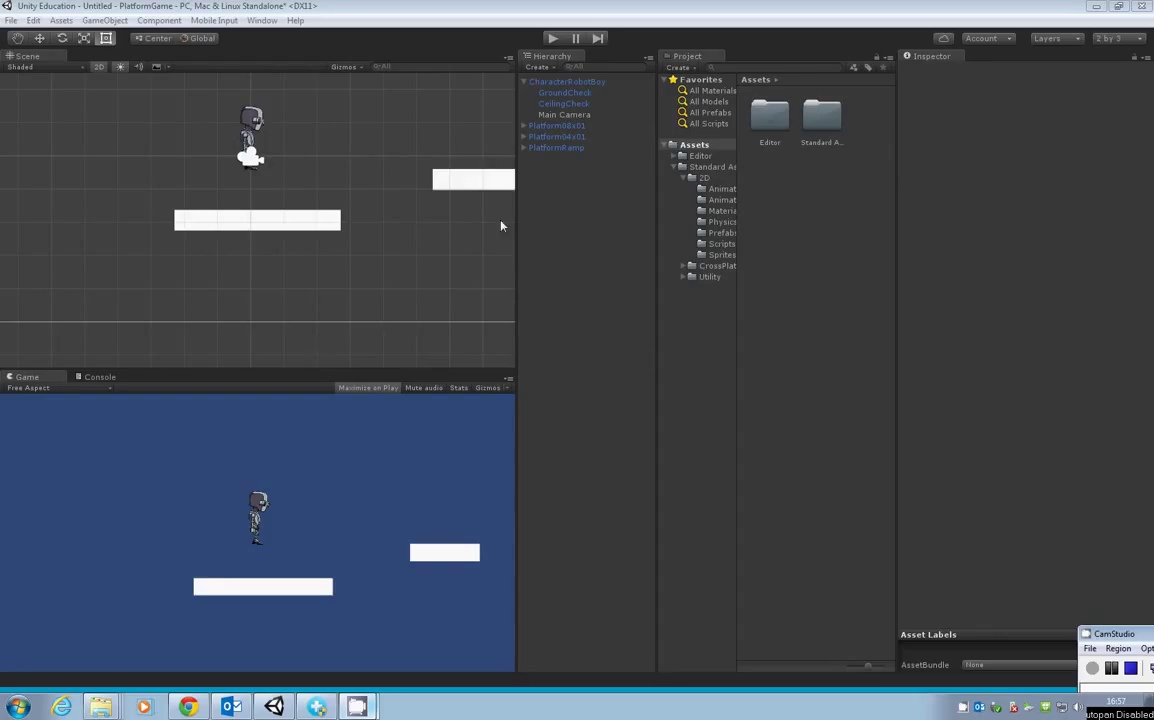
mouse_move(392, 268)
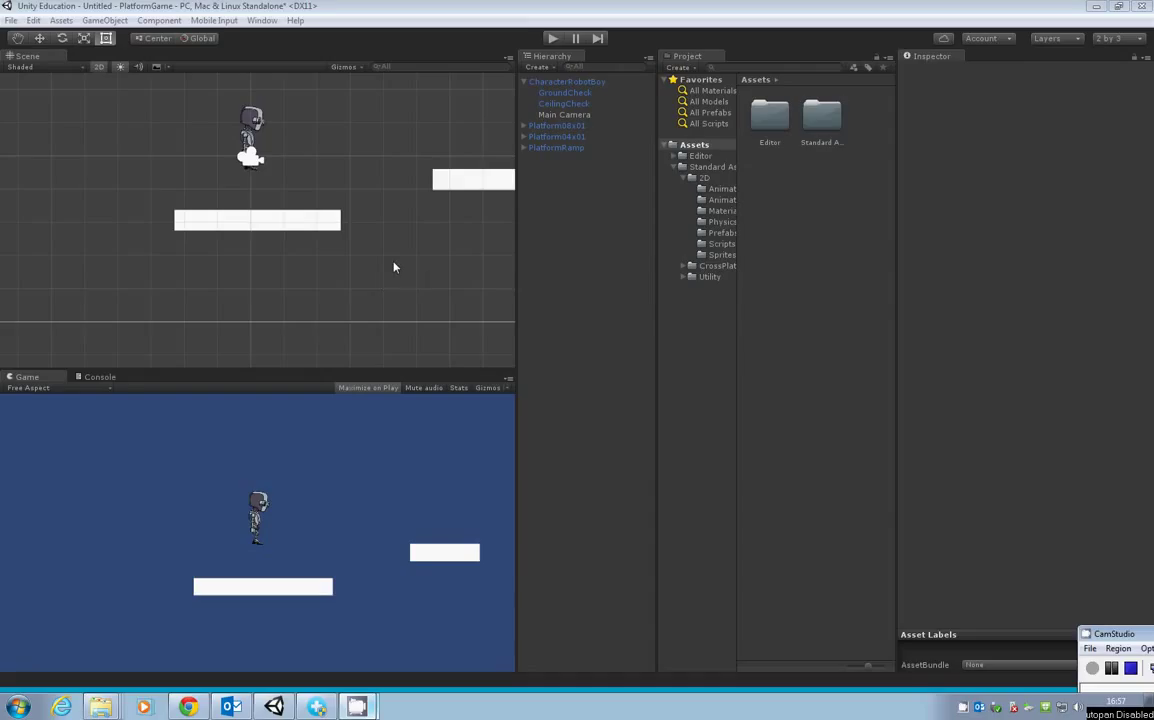
mouse_move(700, 232)
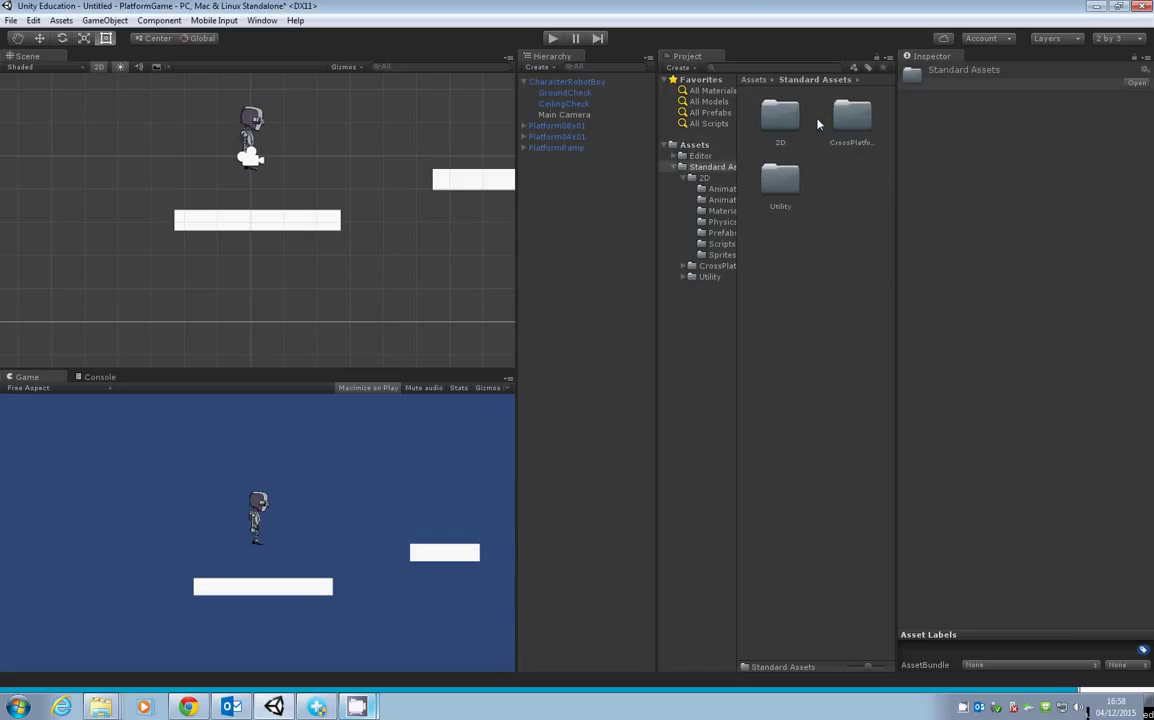
Navigate into the 2D folder and then its Prefabs folder in the Project window
double_click(780, 114)
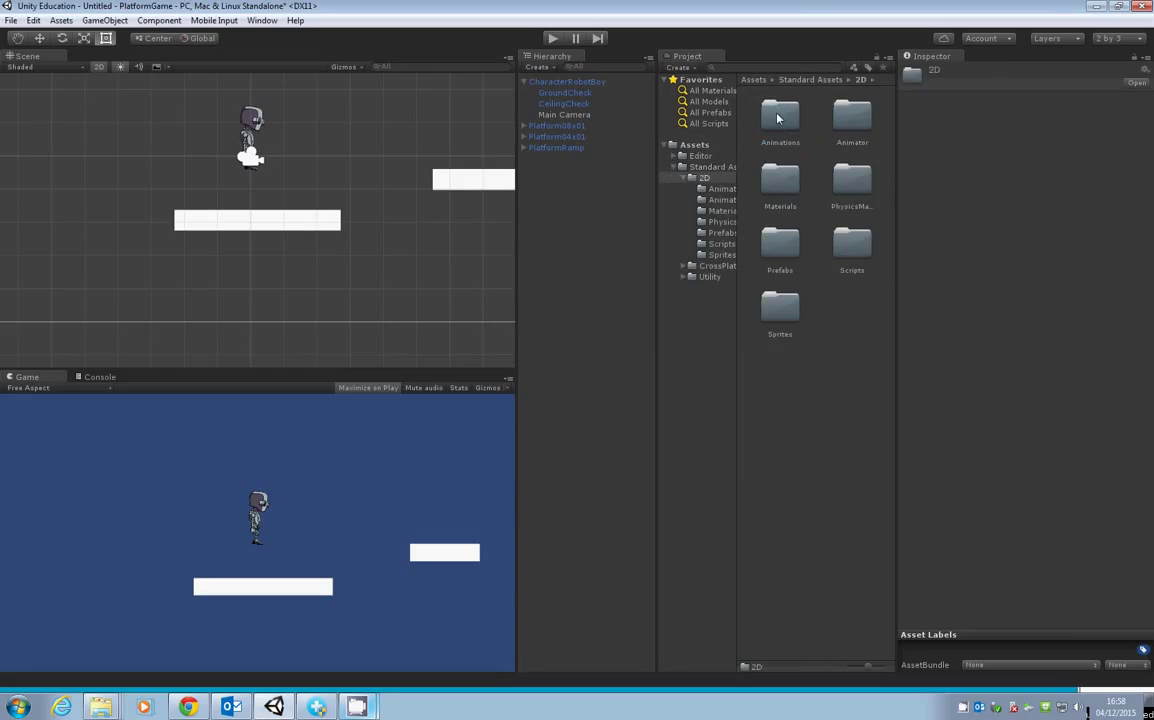
mouse_move(784, 250)
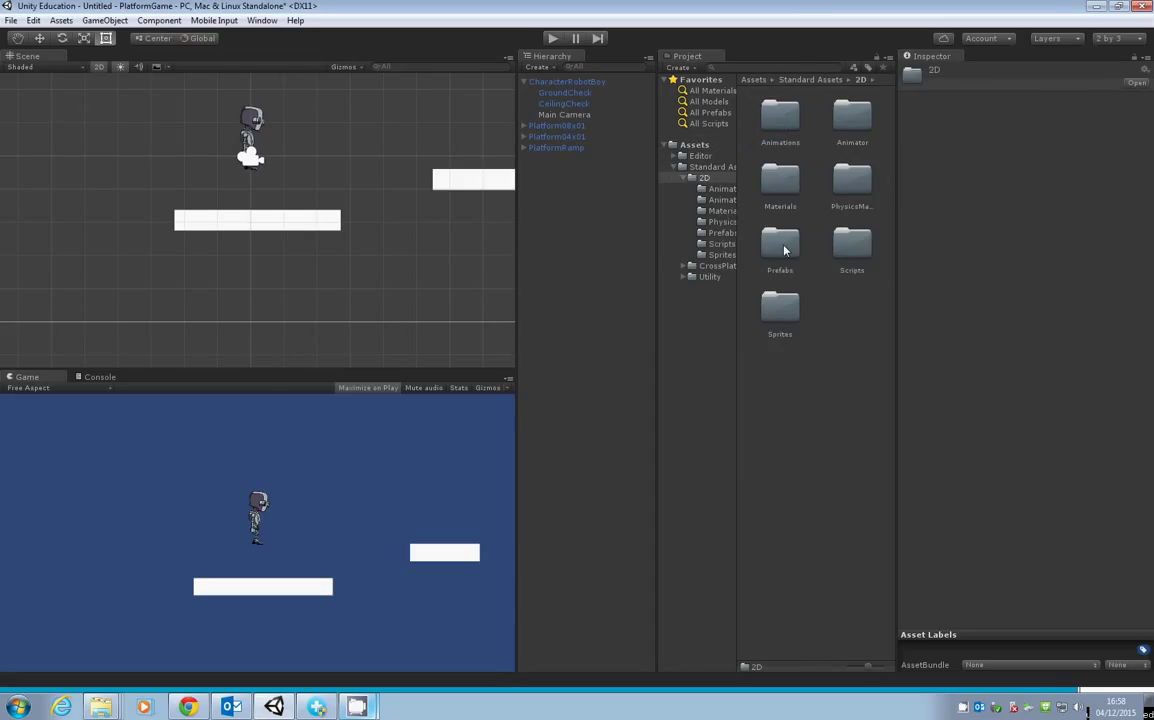
double_click(780, 244)
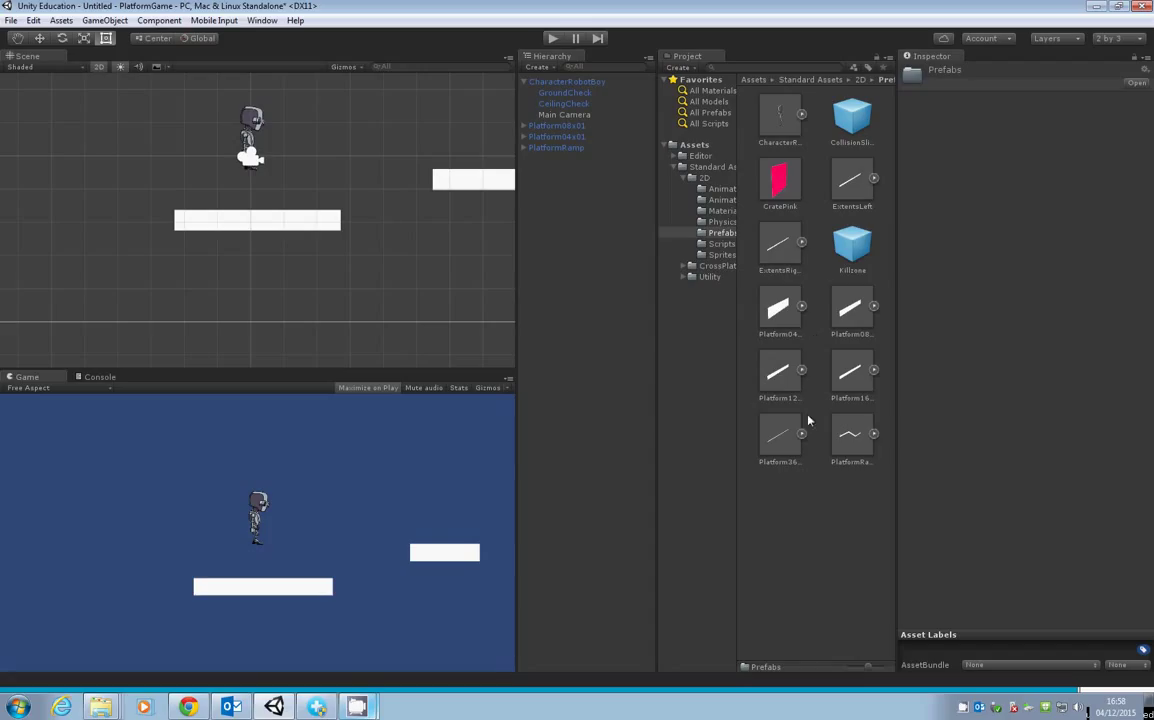
mouse_move(852, 248)
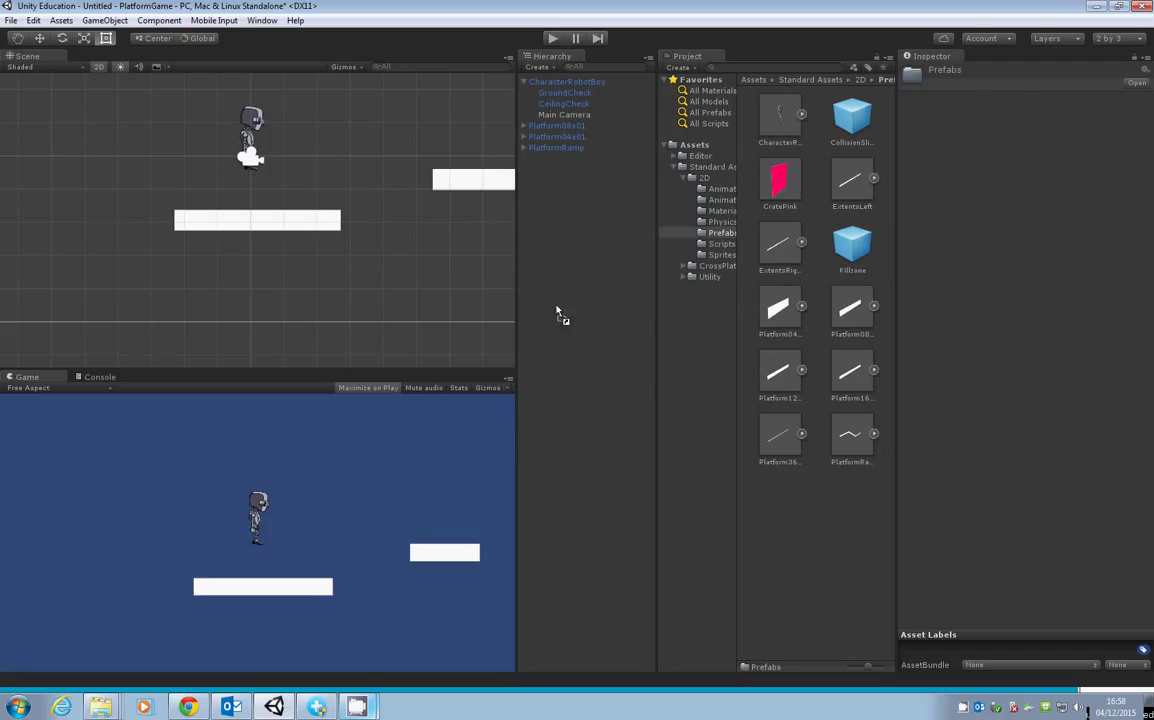
Drop the Killzone prefab beneath the platforms and deselect it
click(544, 80)
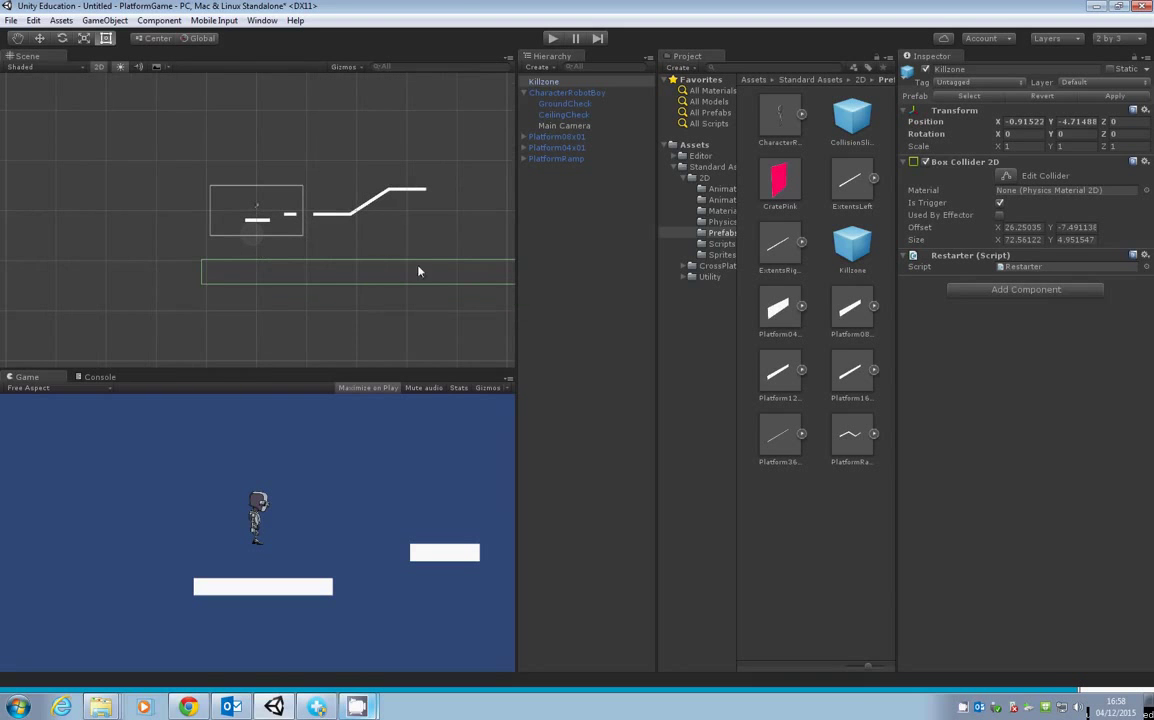
mouse_move(270, 260)
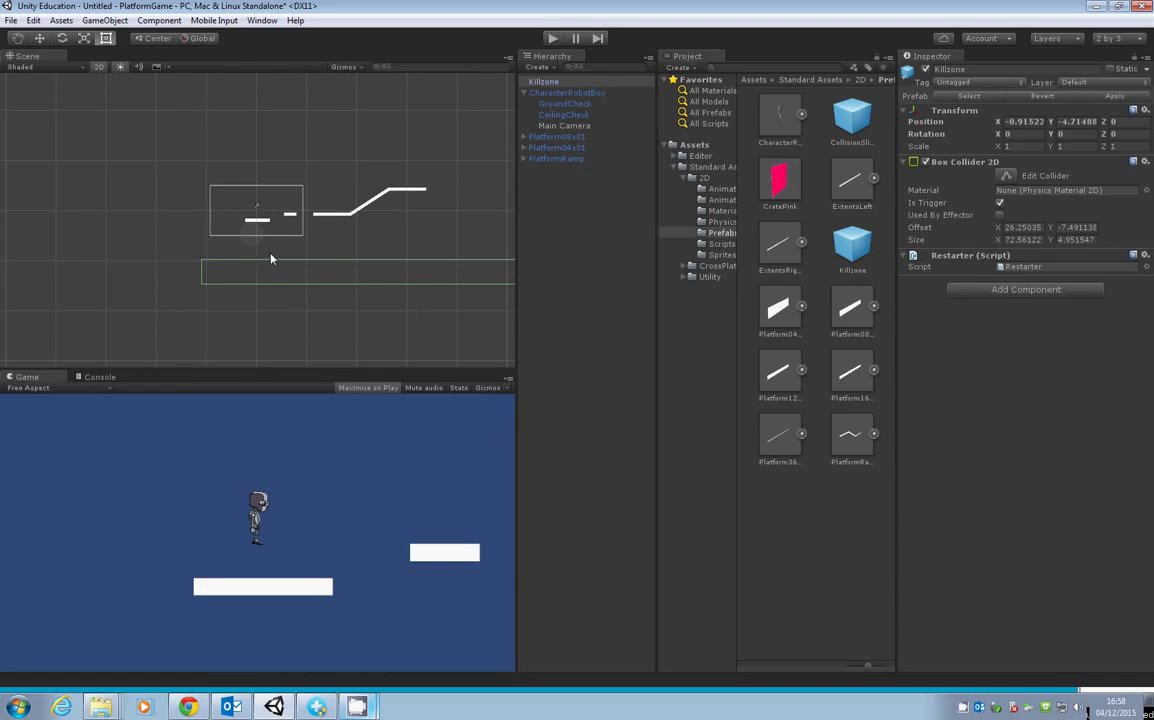
click(256, 216)
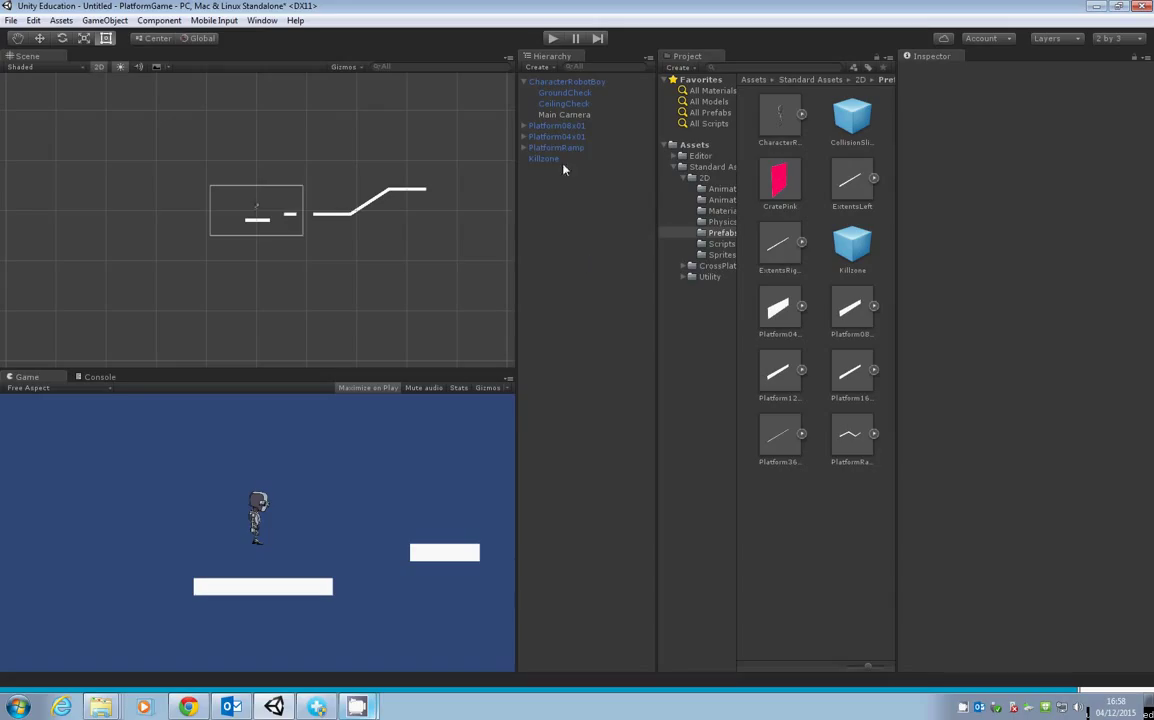
click(544, 158)
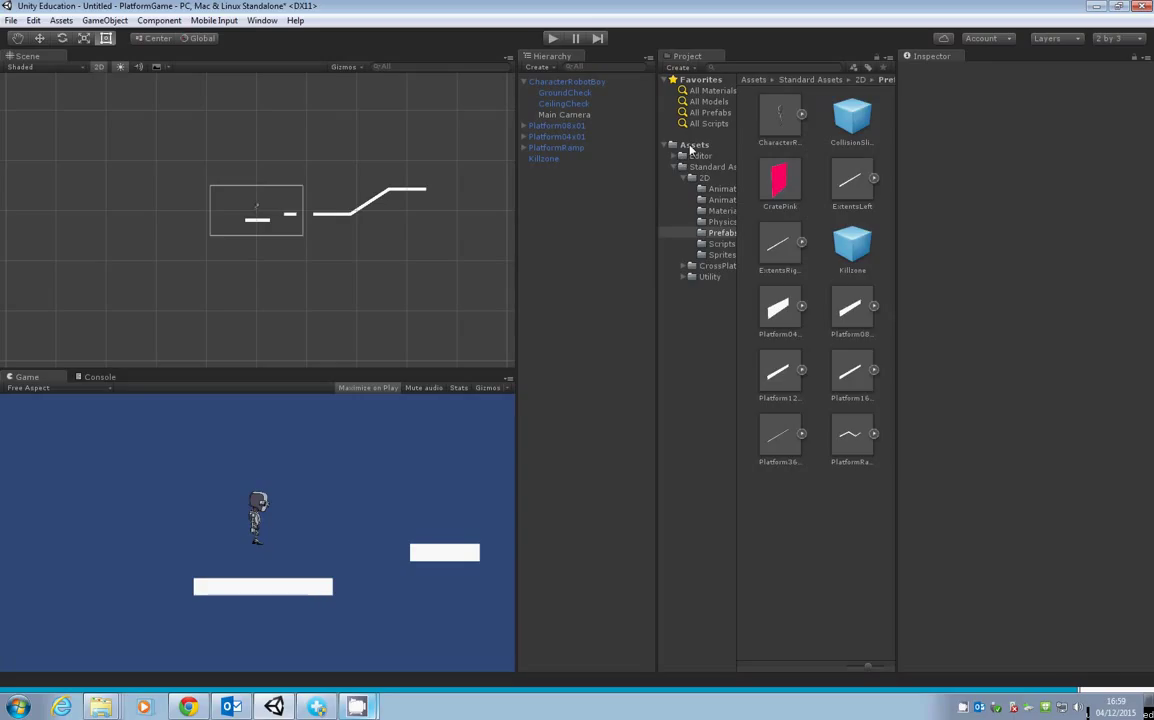
Create a folder named Images under Assets and open the empty folder
click(694, 144)
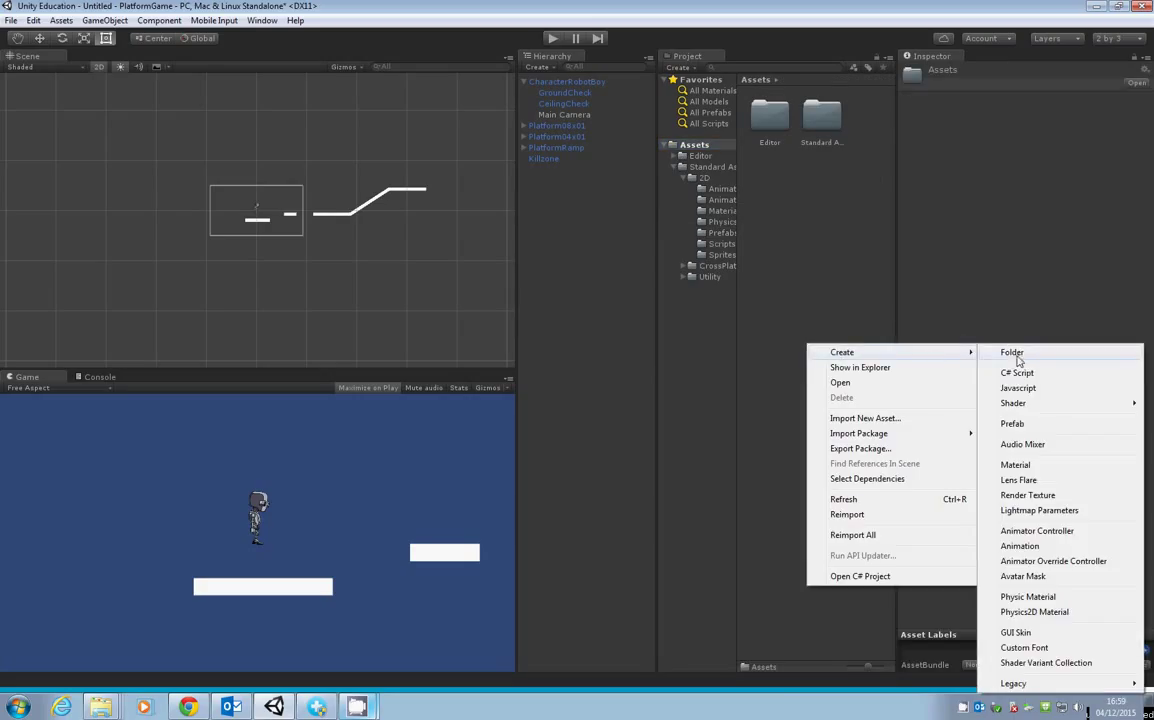
click(1012, 352)
text(Images)
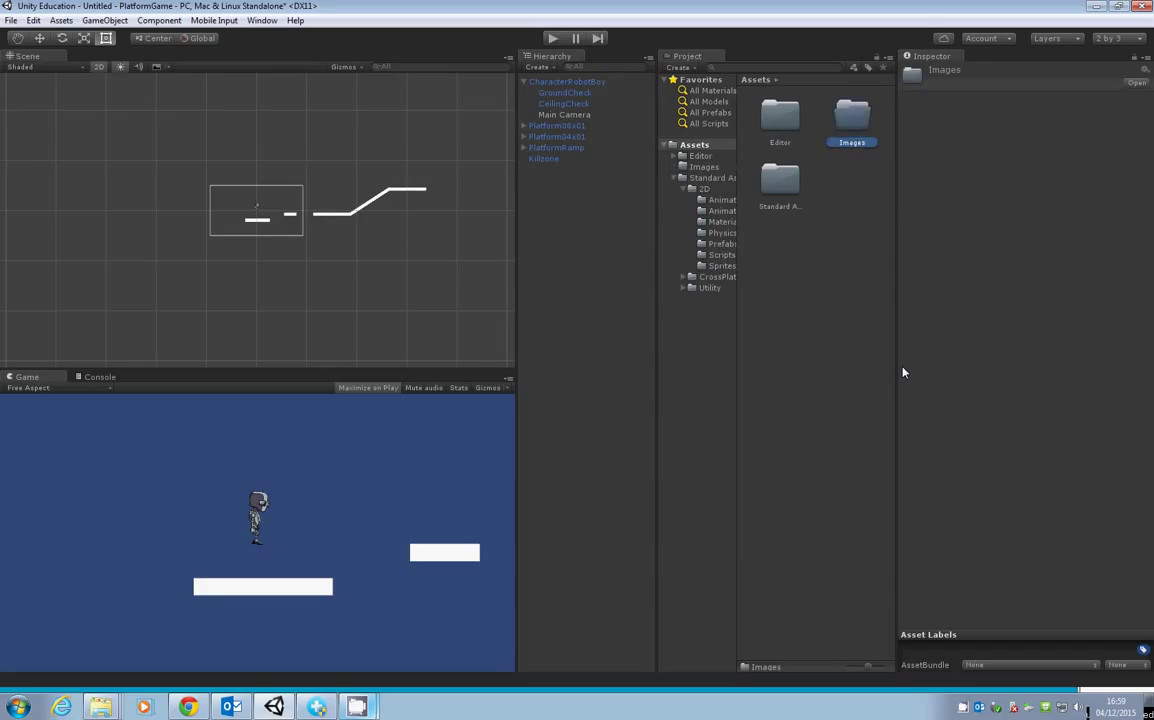
double_click(852, 116)
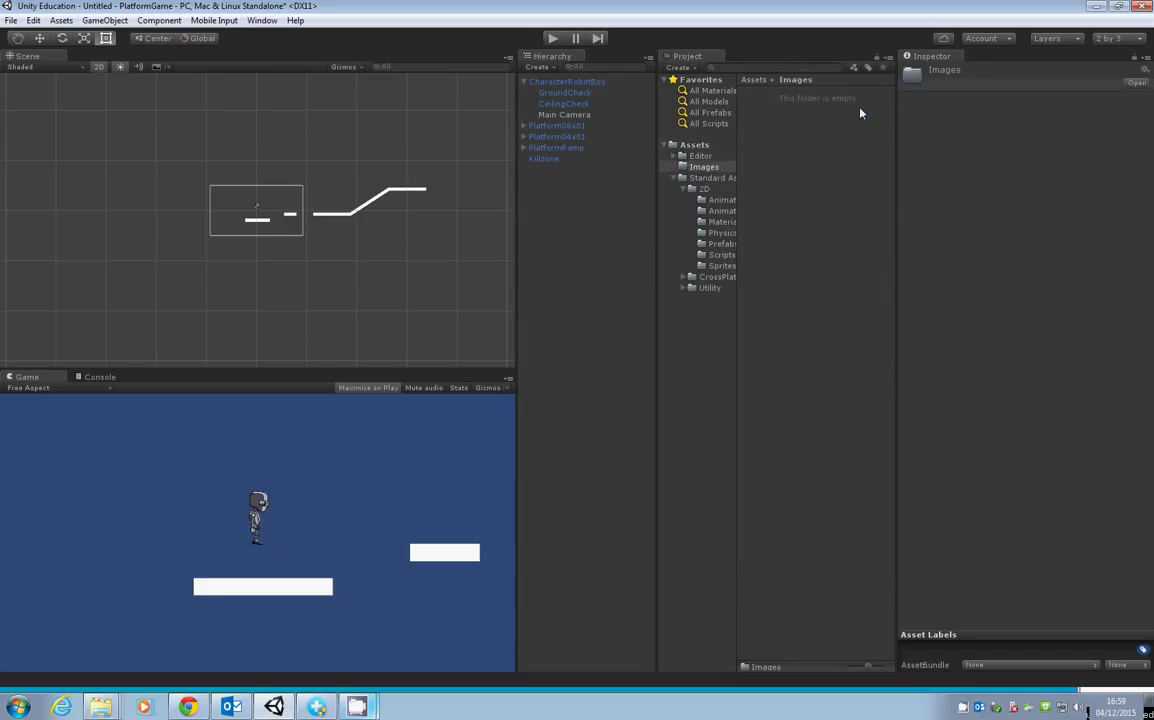
mouse_move(824, 238)
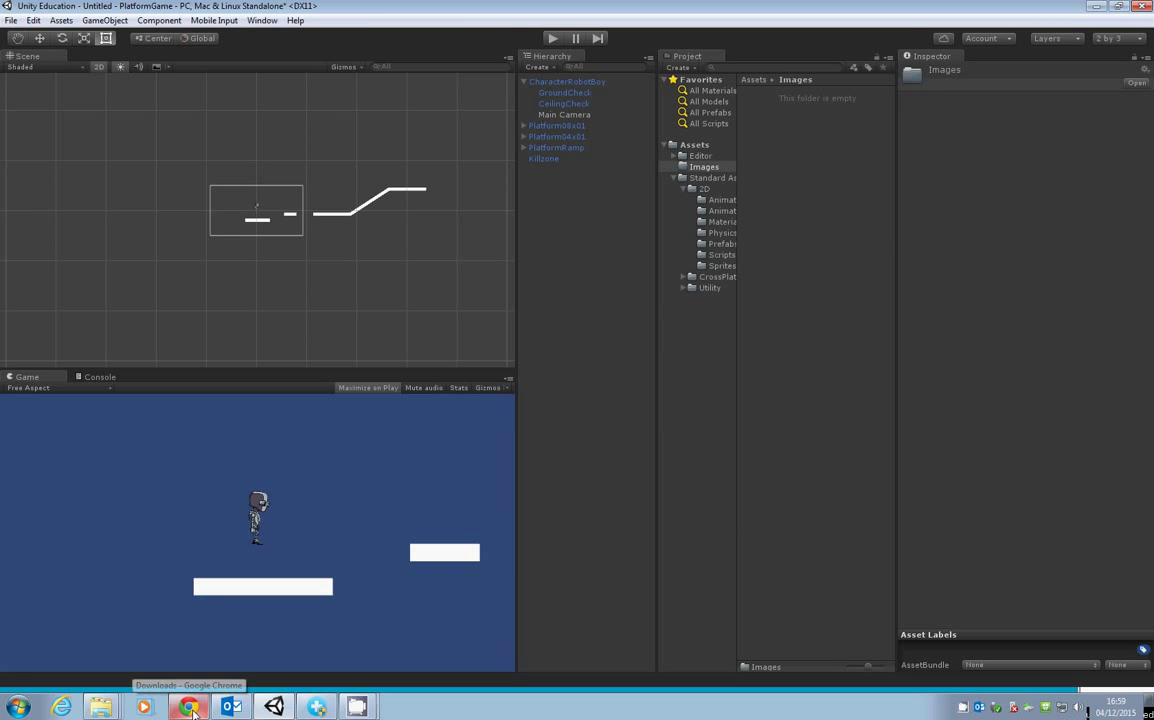
Switch to the Moodle course page and open the saw resource under Topic 10
click(188, 708)
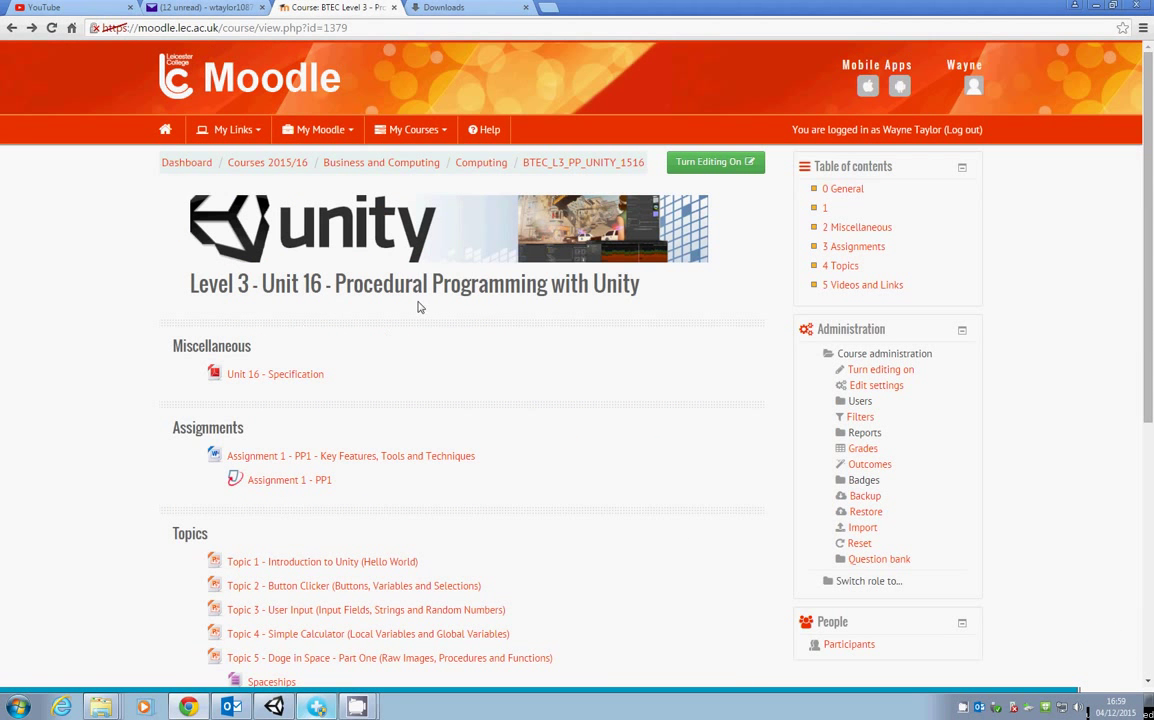
scroll(down, 3)
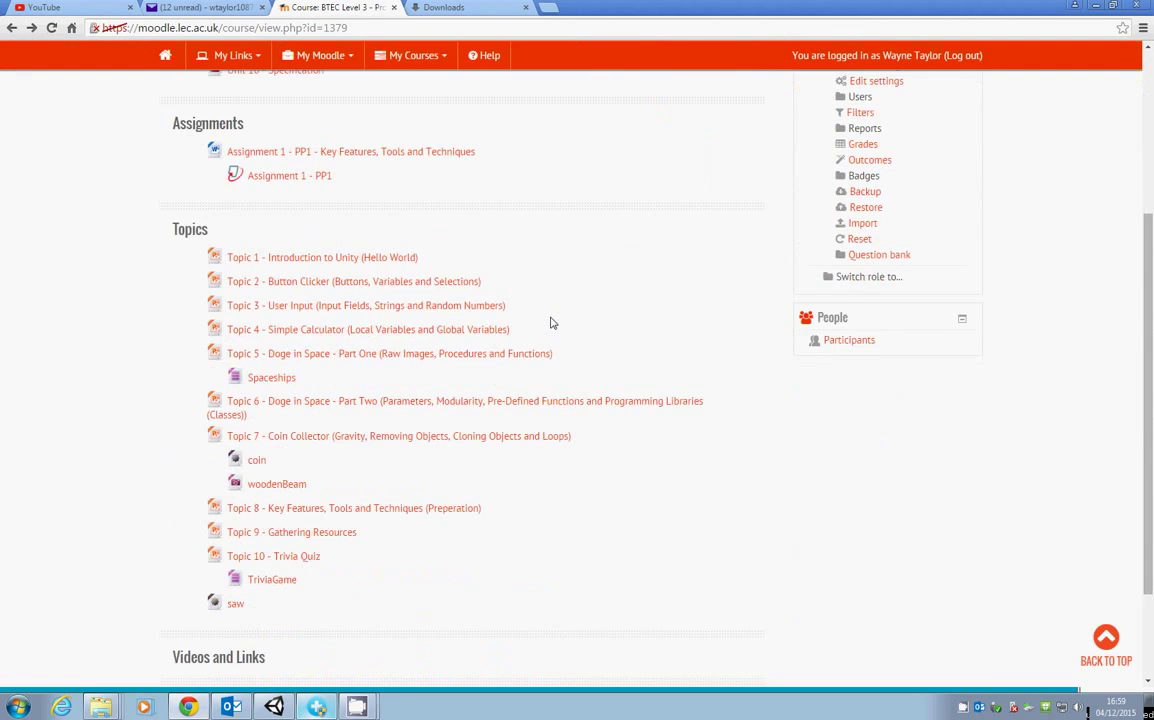
scroll(down, 3)
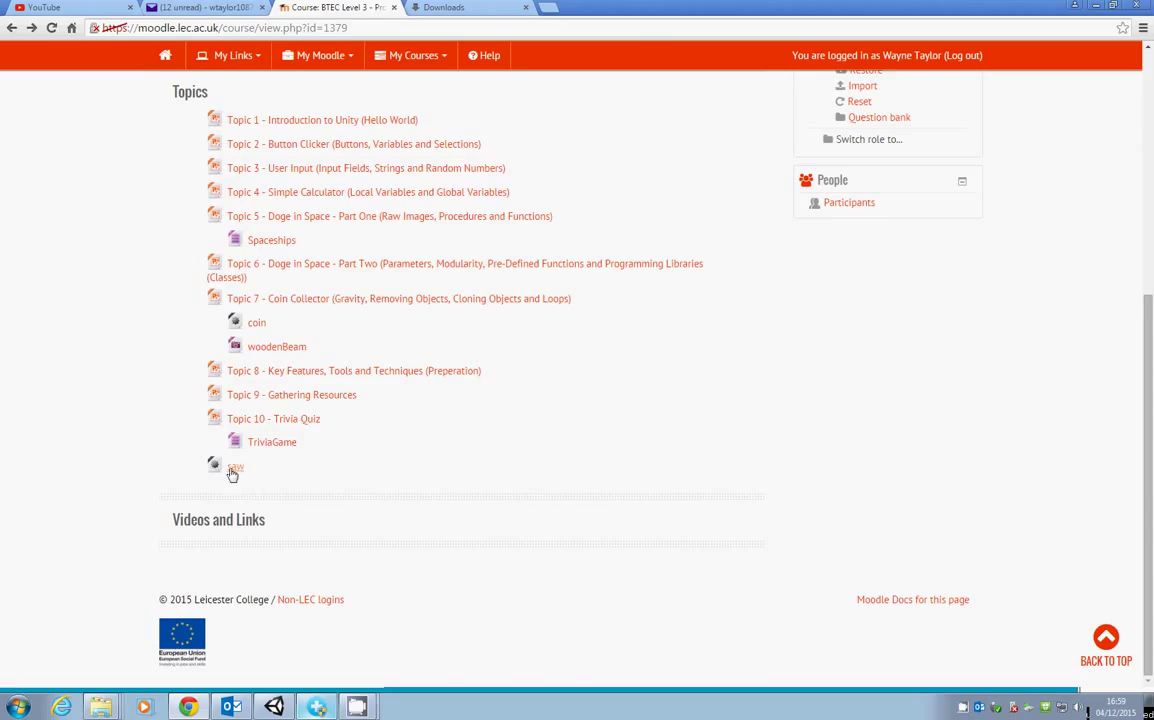
mouse_move(236, 470)
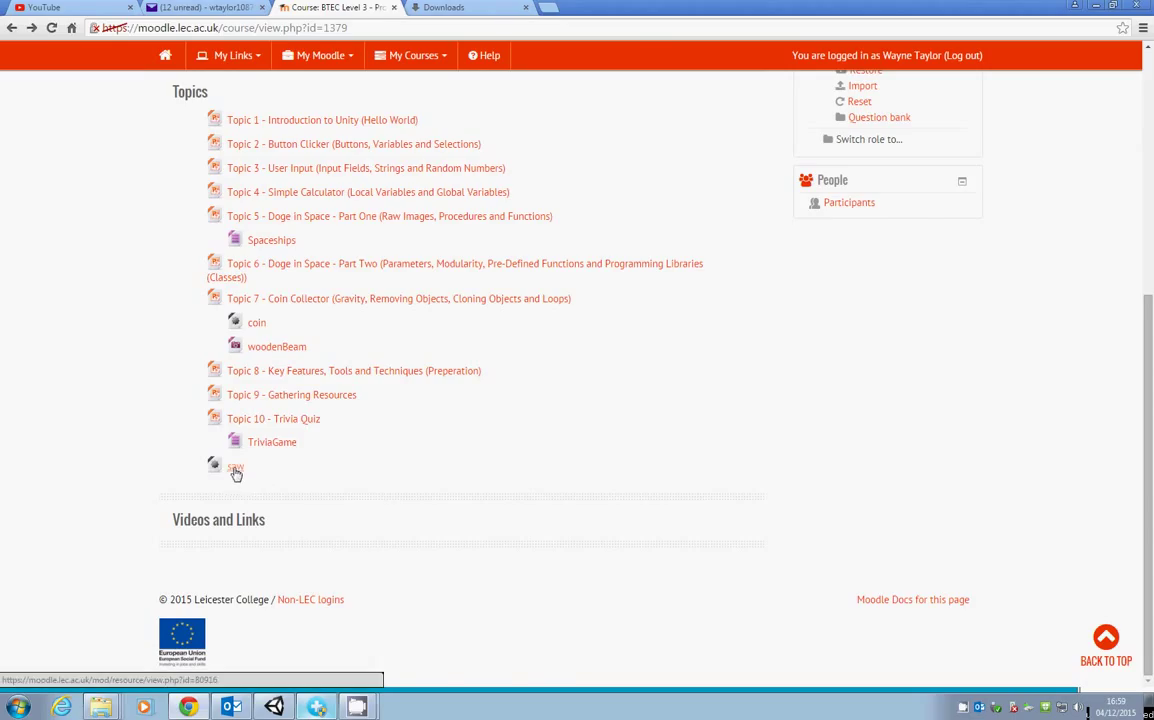
click(236, 468)
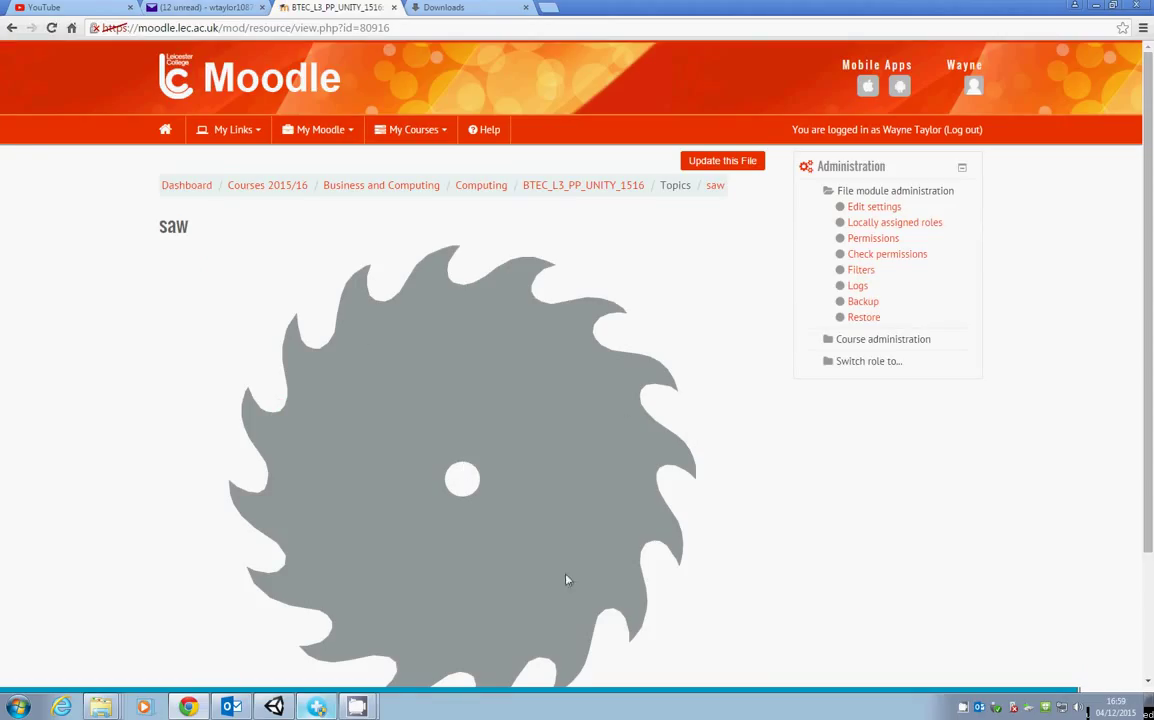
mouse_move(414, 388)
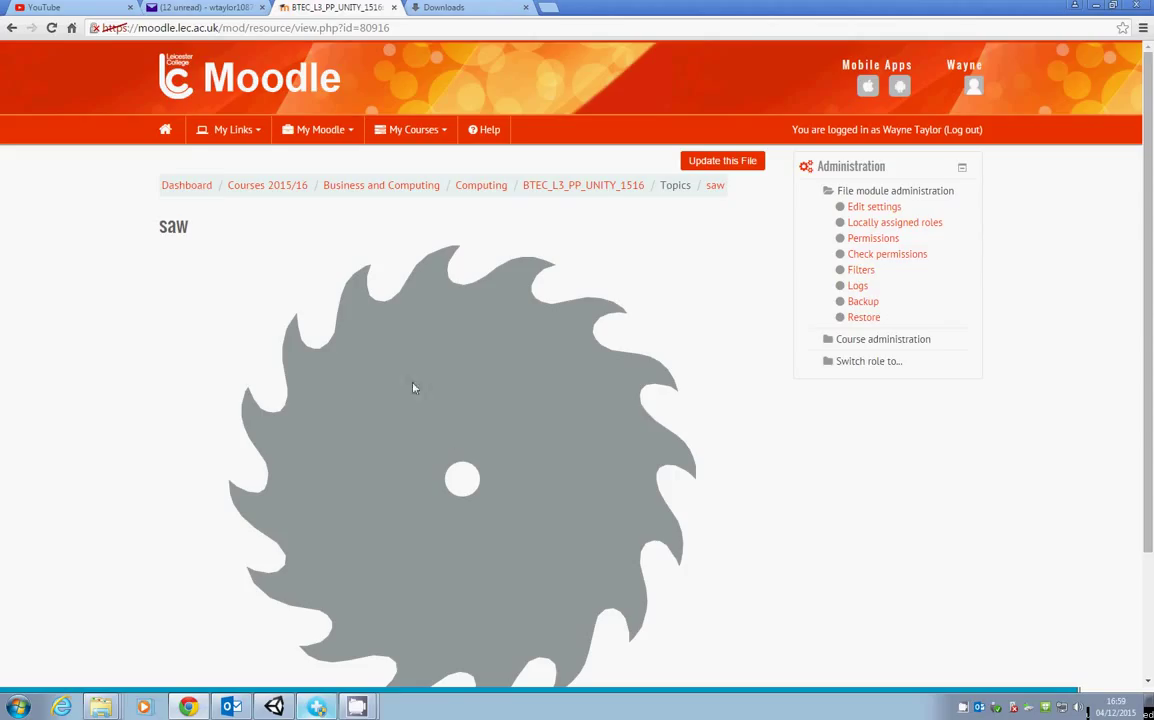
mouse_move(464, 422)
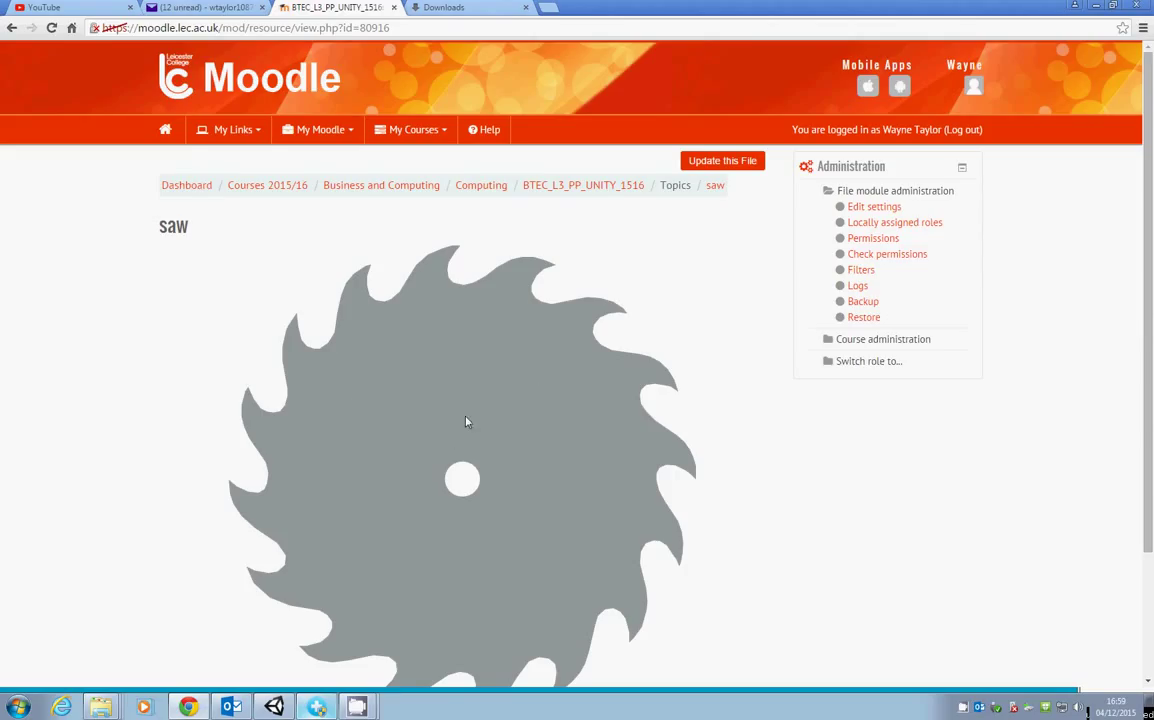
mouse_move(372, 440)
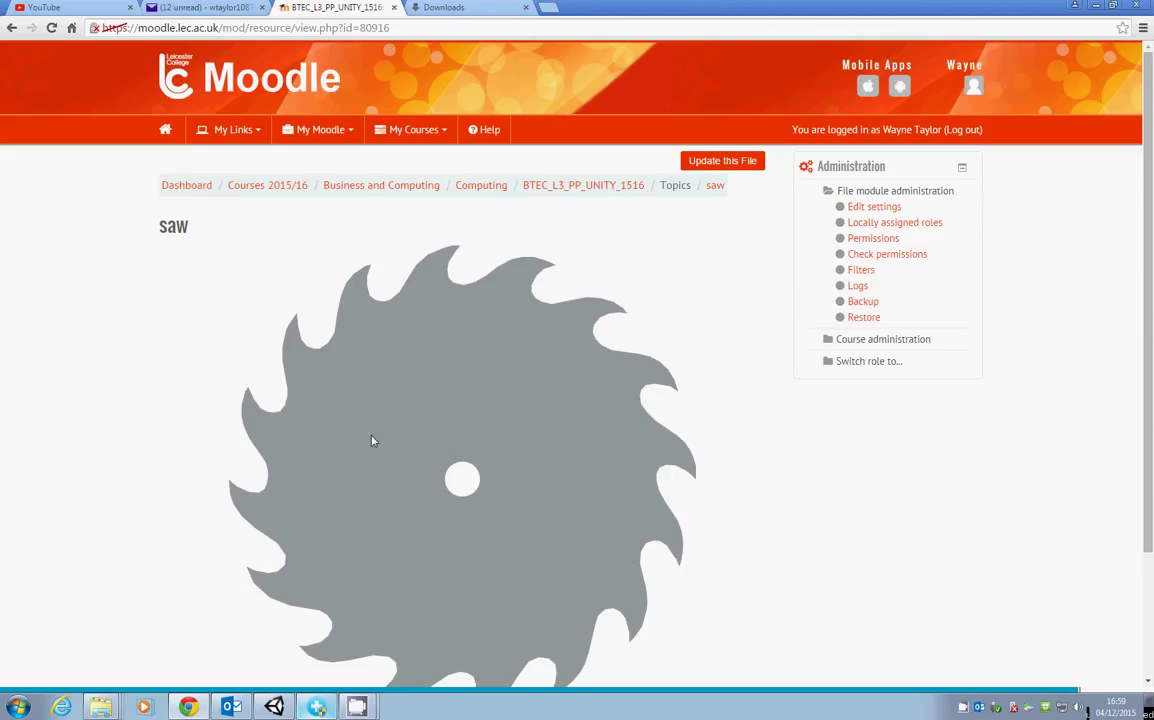
mouse_move(546, 348)
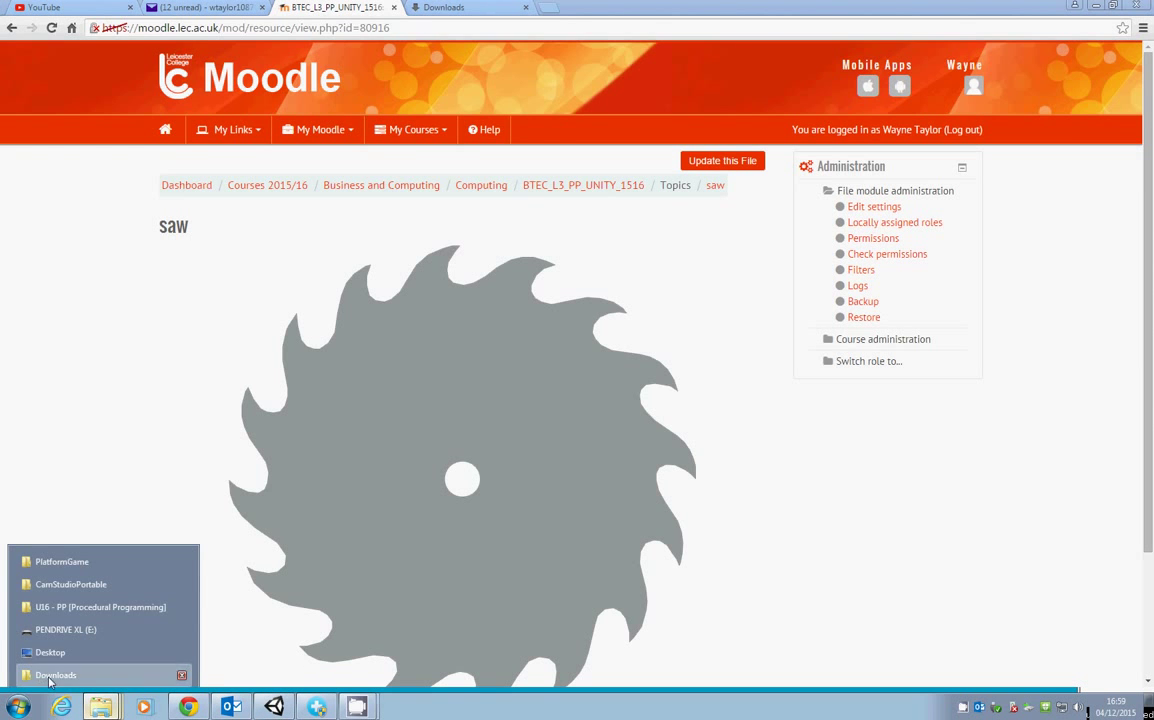
Move saw.png from the Downloads folder into the project's Assets > Images folder
click(56, 676)
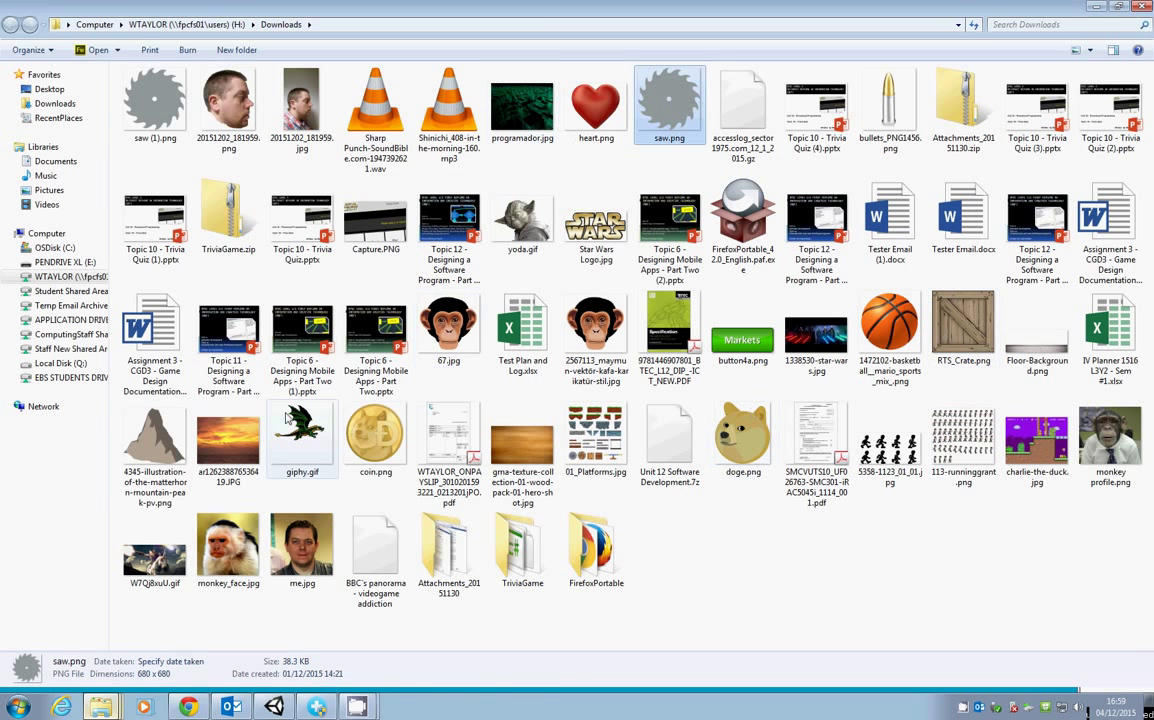
click(964, 440)
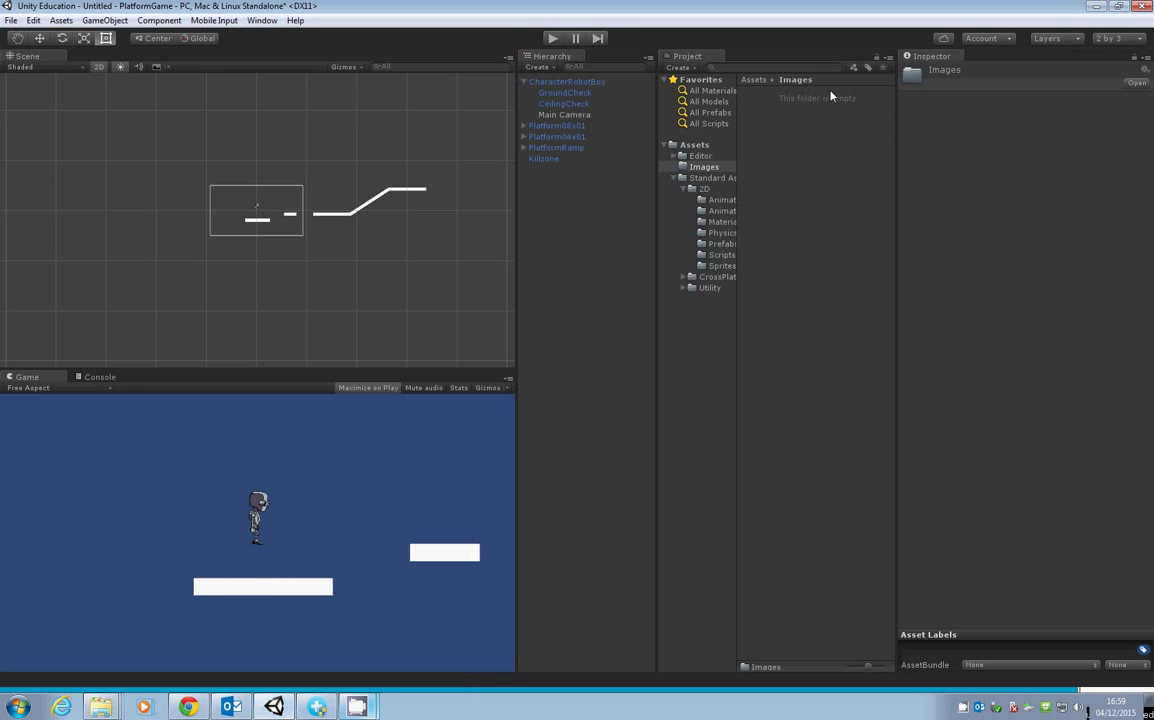
click(100, 708)
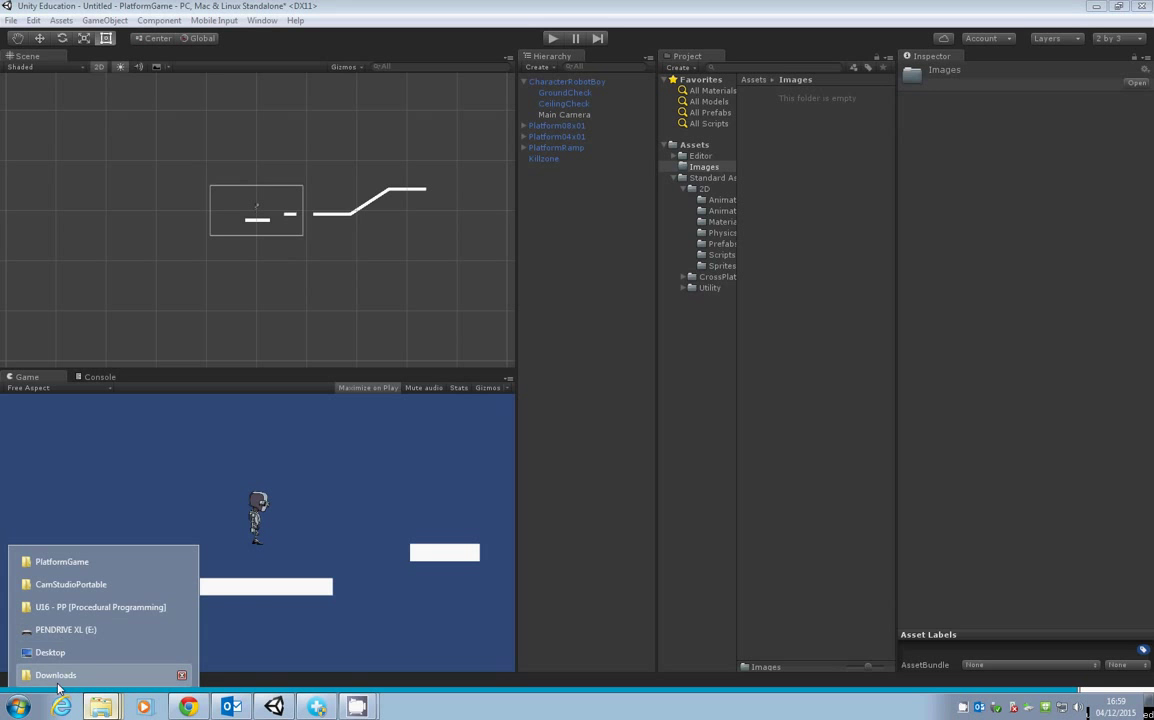
click(56, 674)
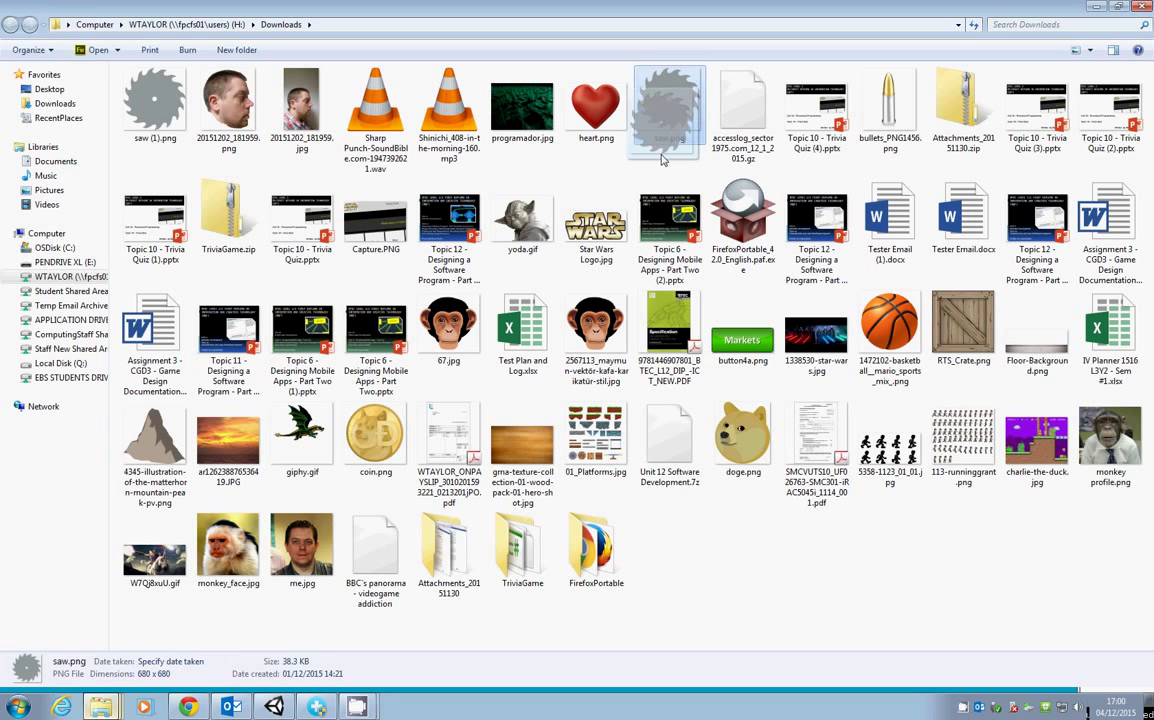
click(268, 708)
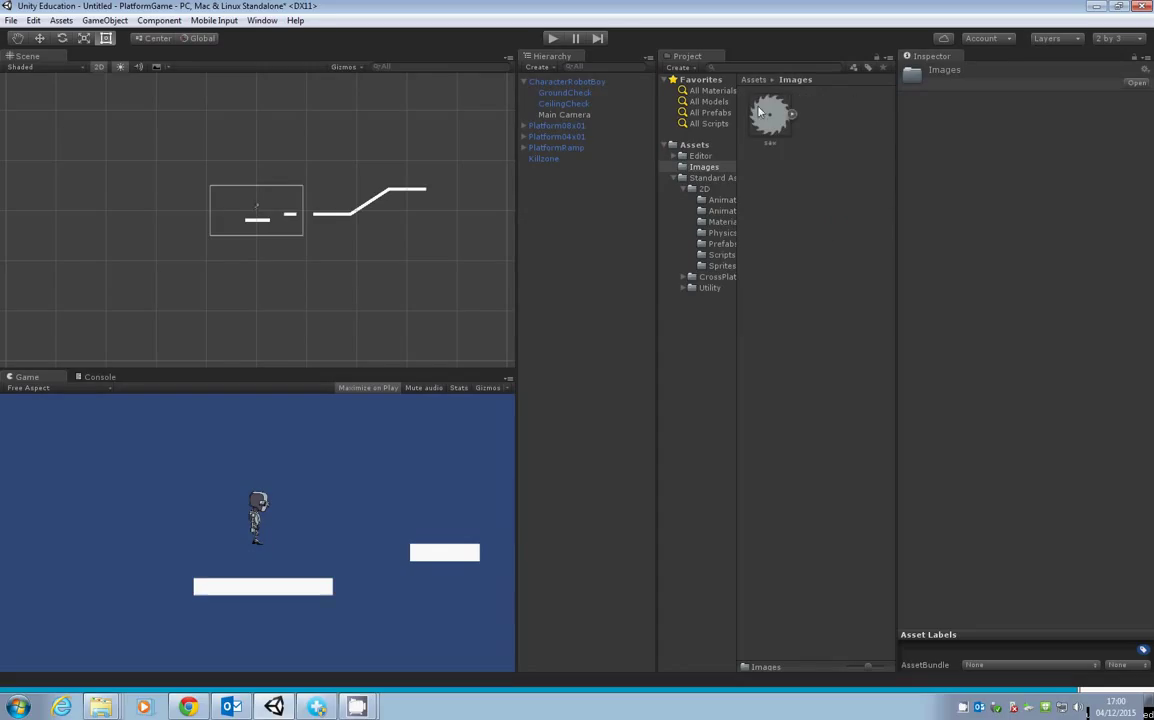
mouse_move(536, 224)
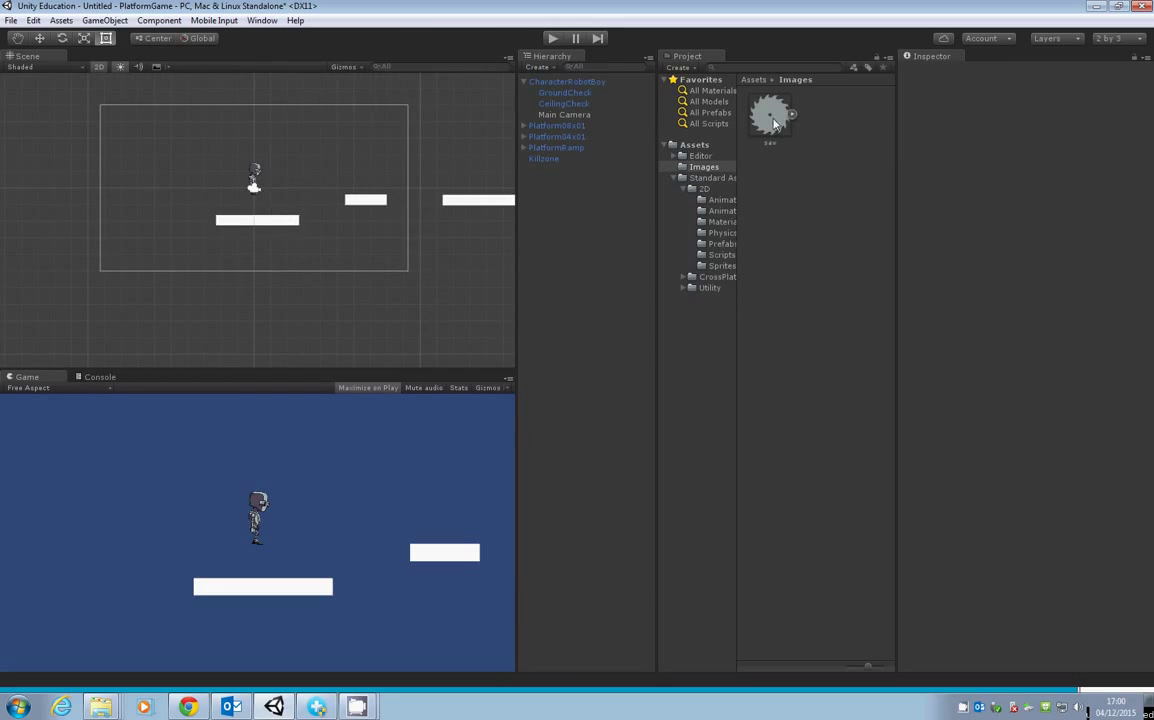
Drag the saw sprite between the platforms and scale it to about 0.35
drag(770, 112, 350, 236)
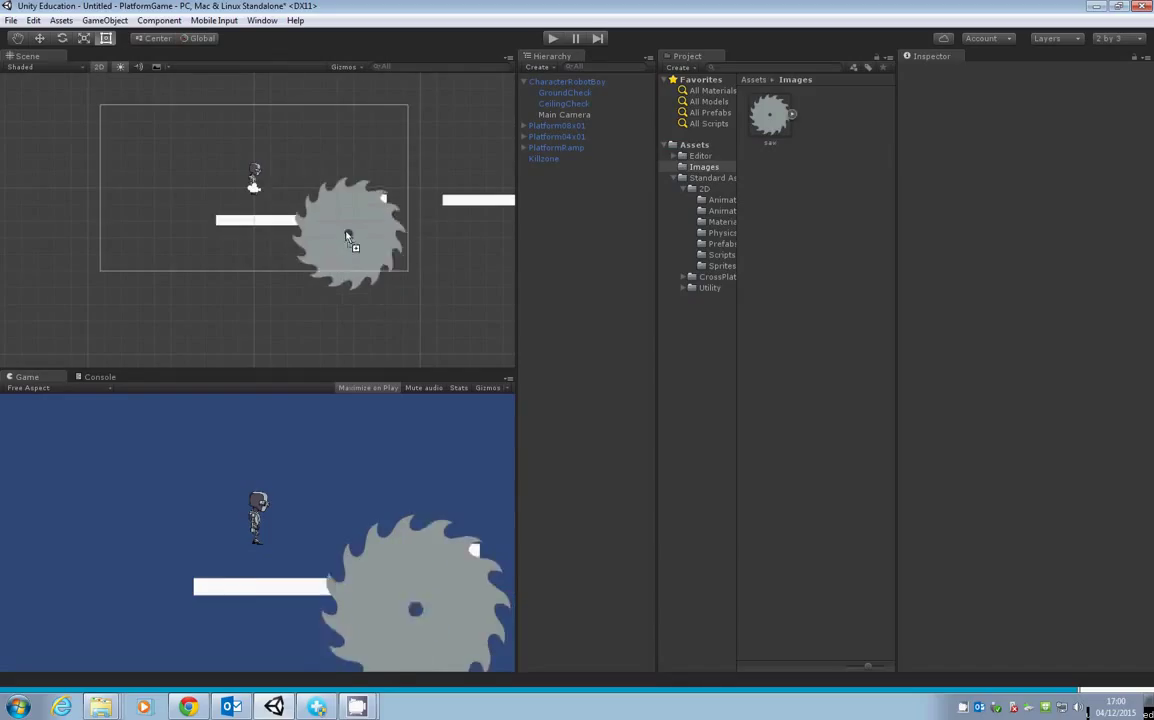
click(344, 238)
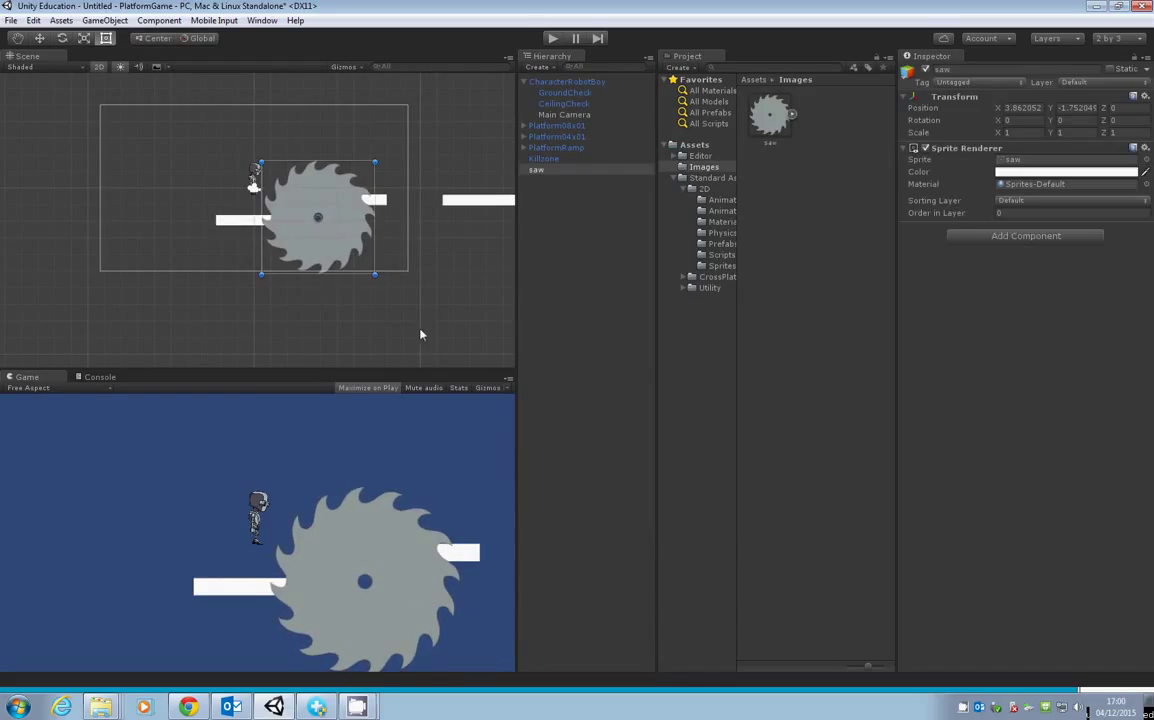
mouse_move(154, 192)
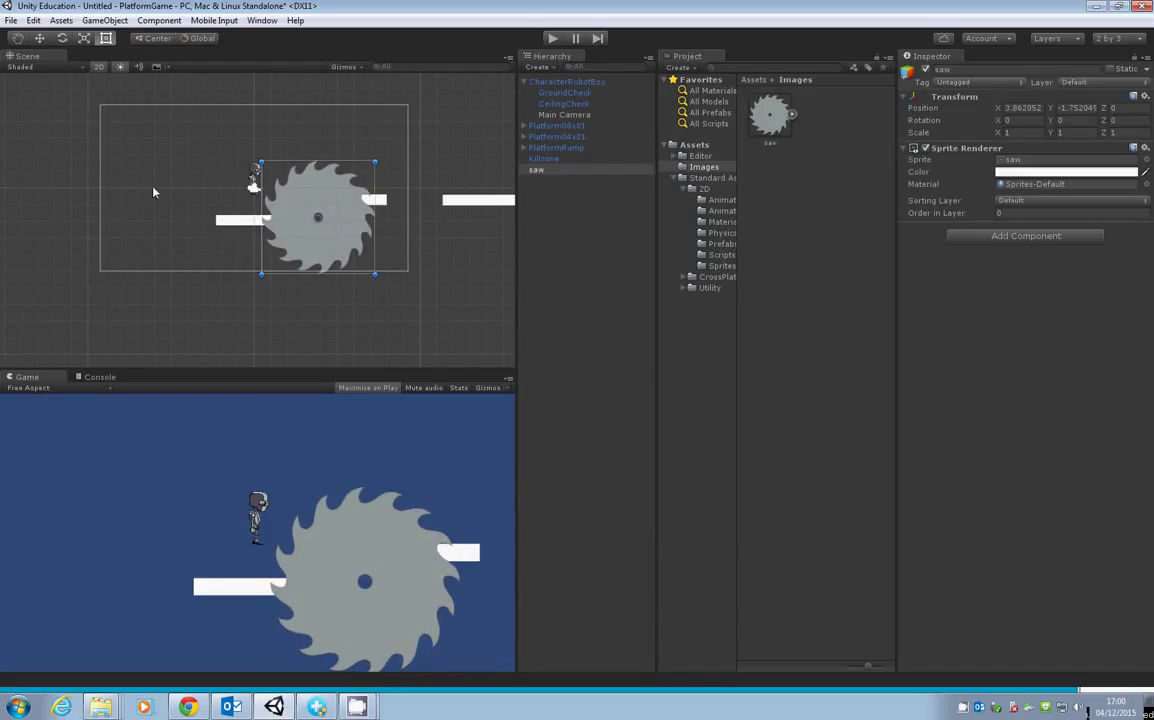
click(84, 38)
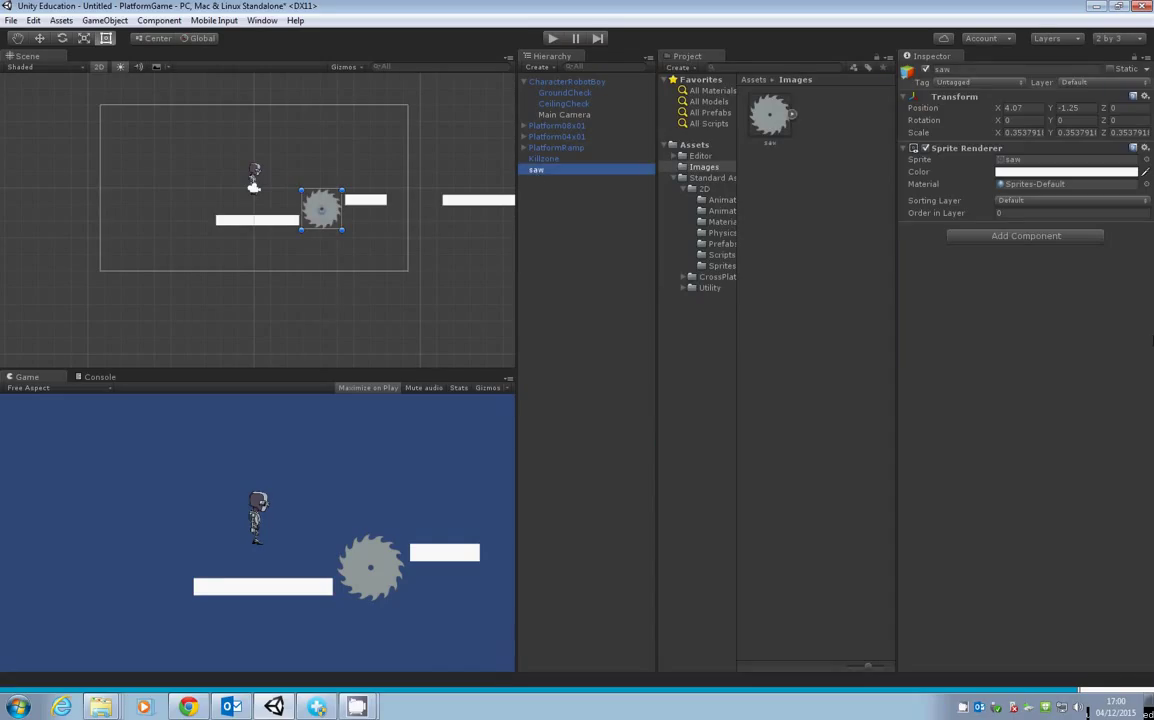
Add a Circle Collider 2D component from Physics 2D to the saw object
click(1024, 236)
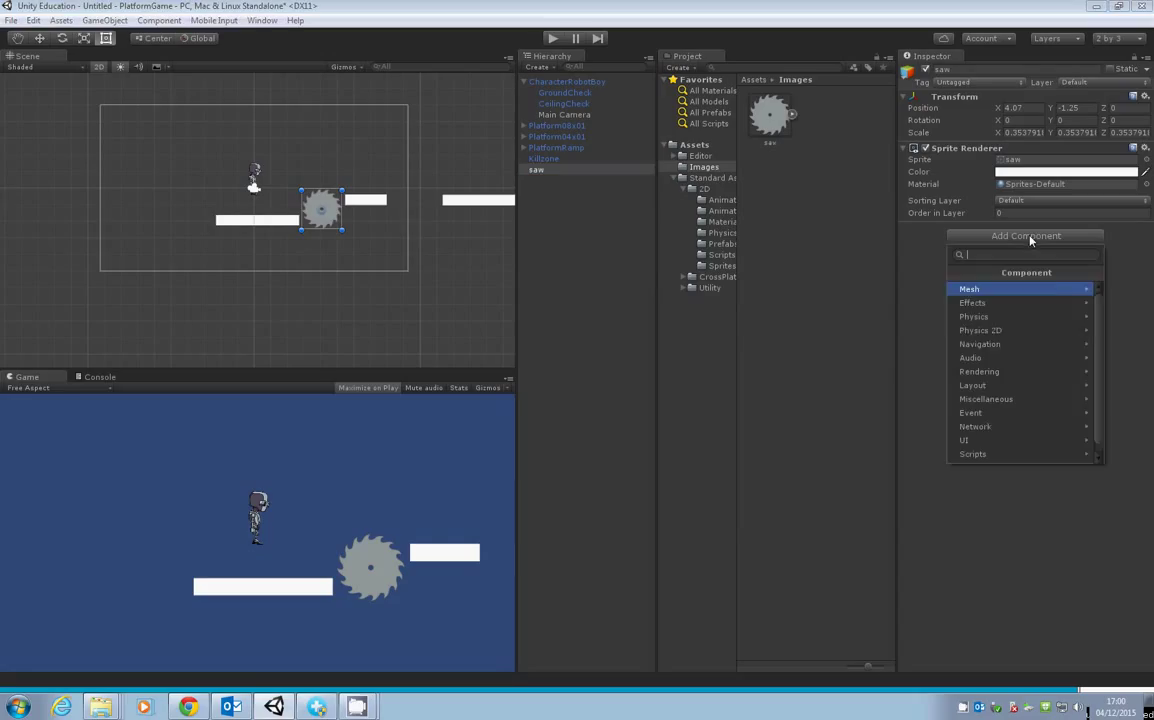
click(972, 316)
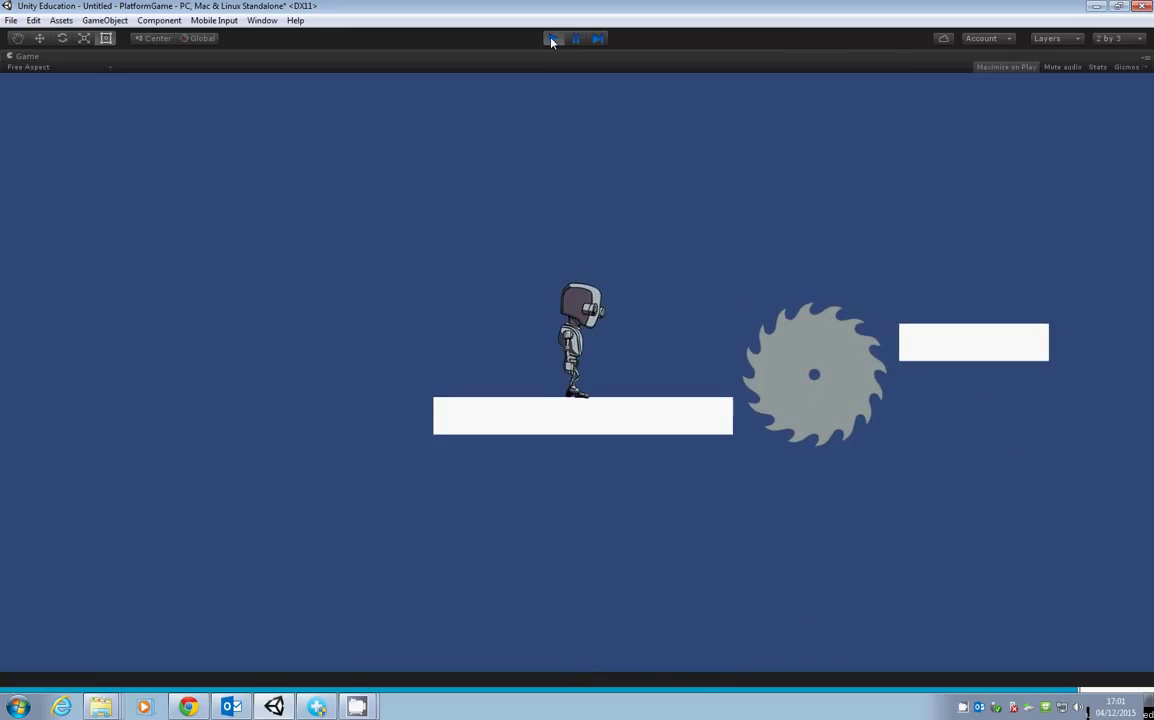
Start Play mode to see the robot standing beside the saw blade
click(554, 38)
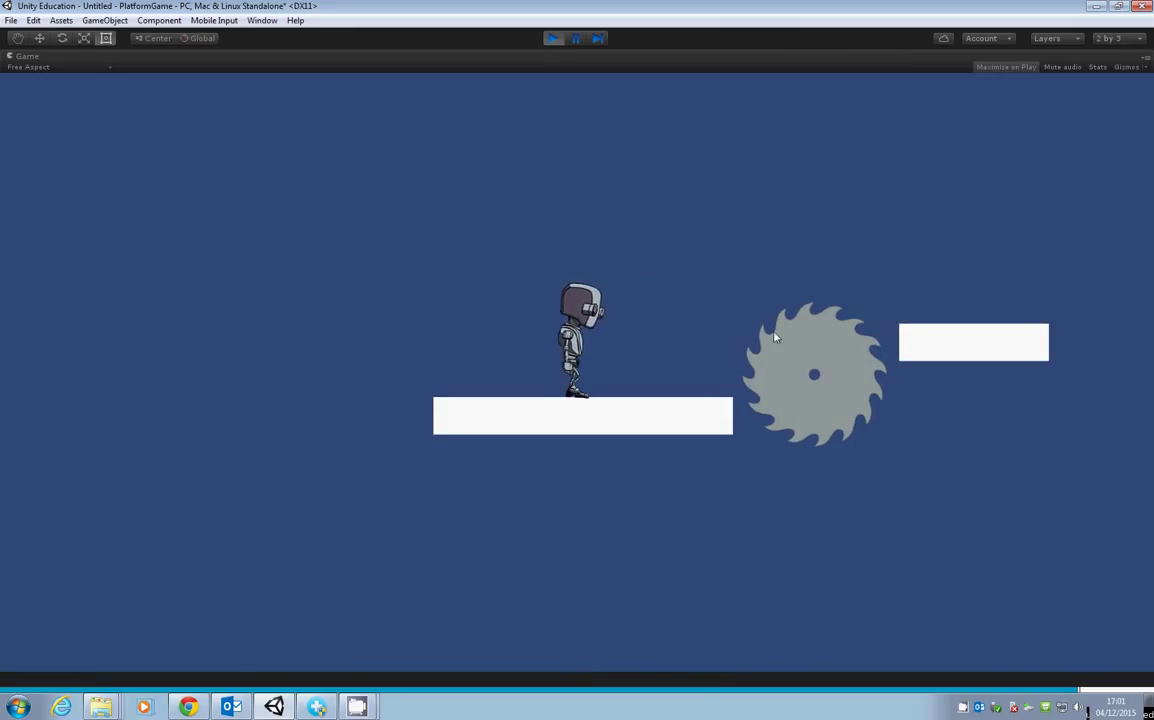